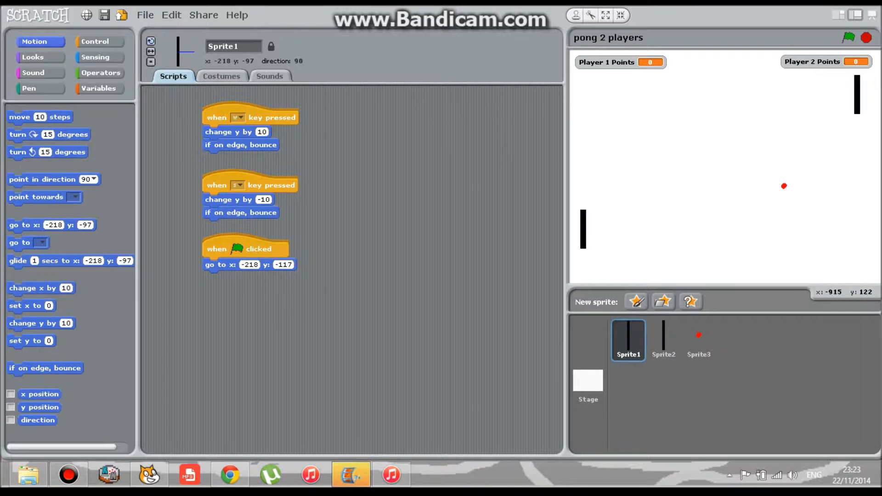
Review the variable blocks and the ball sprite's script, then switch to editing the Stage.
{"action": "left_click", "coordinate": [99, 88]}
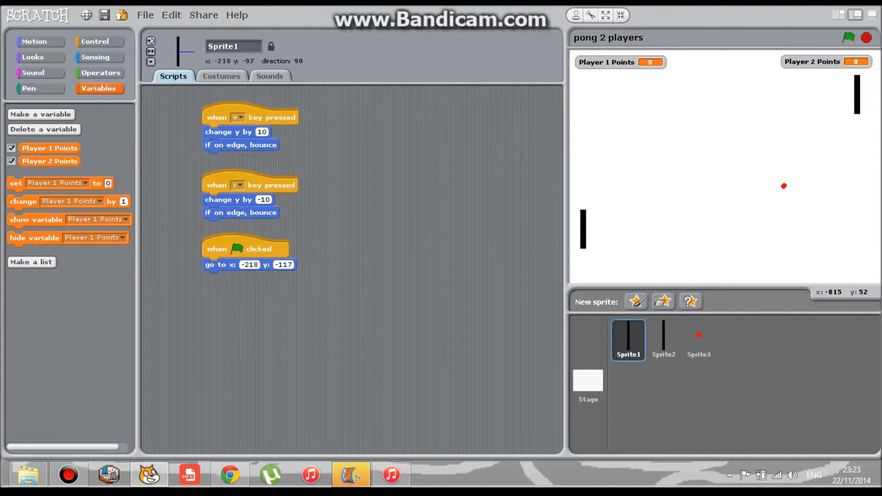
{"action": "left_click", "coordinate": [698, 340]}
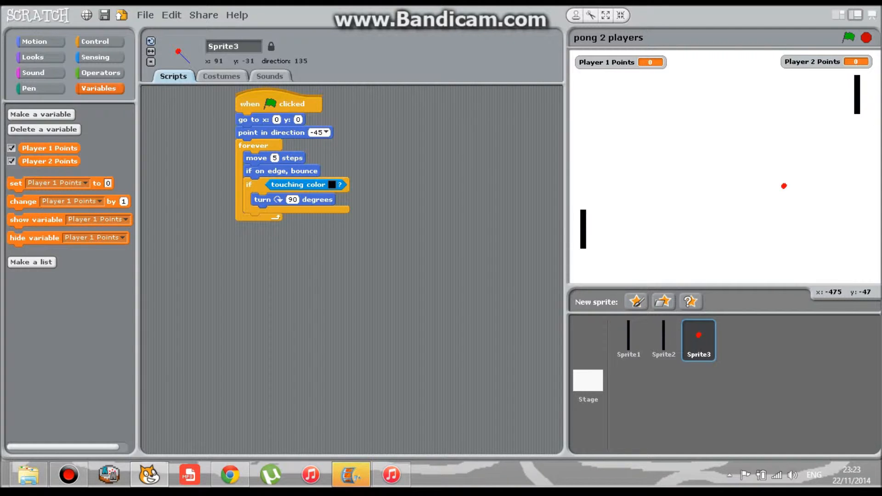
{"action": "left_click", "coordinate": [587, 385]}
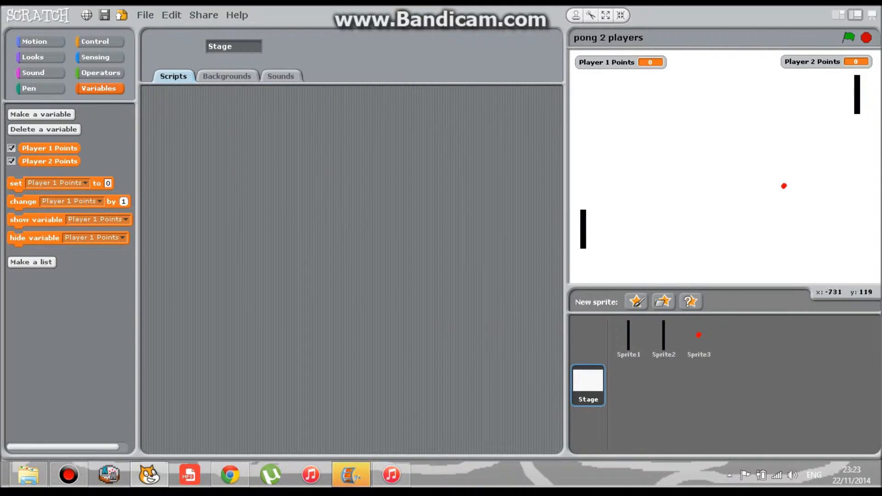
Paint a new Stage background of filled rectangles: blue top band, green left strip, orange right strip.
{"action": "left_click", "coordinate": [227, 77]}
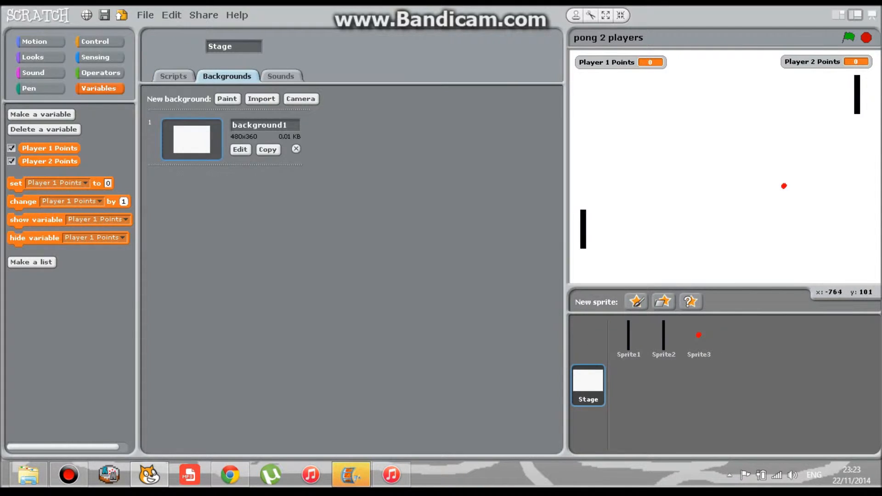
{"action": "left_click", "coordinate": [227, 100]}
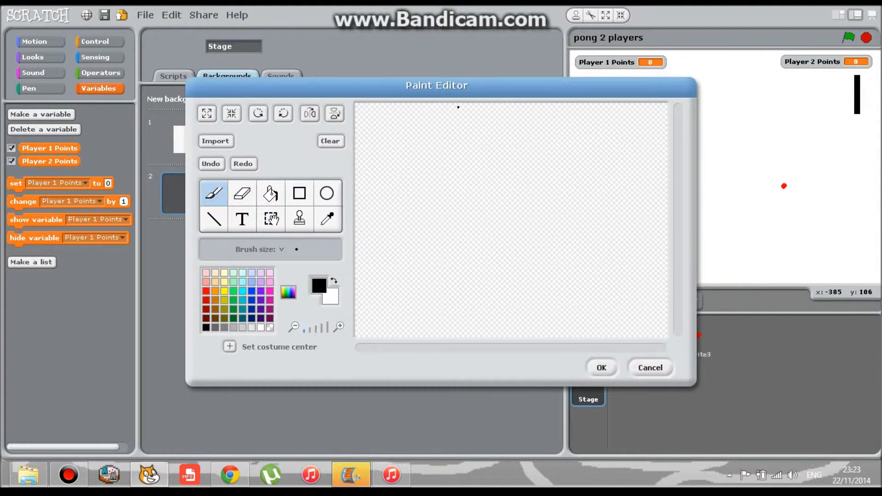
{"action": "left_click", "coordinate": [299, 192]}
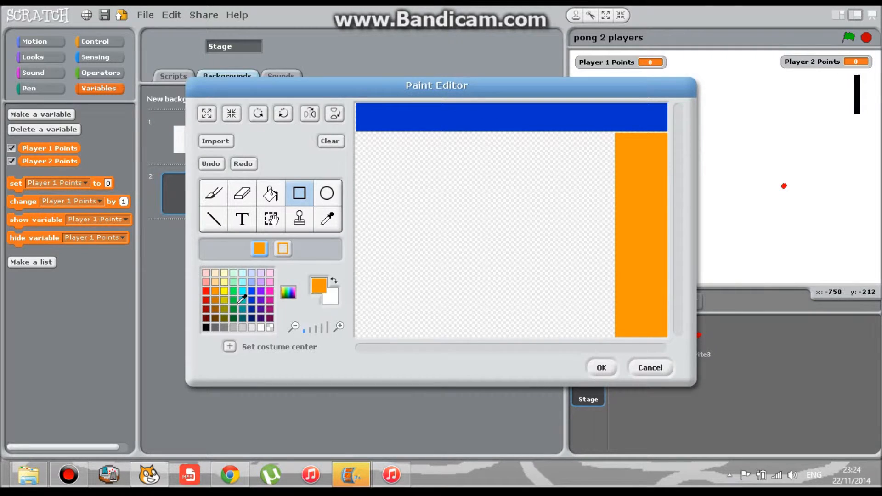
{"action": "left_click", "coordinate": [318, 286]}
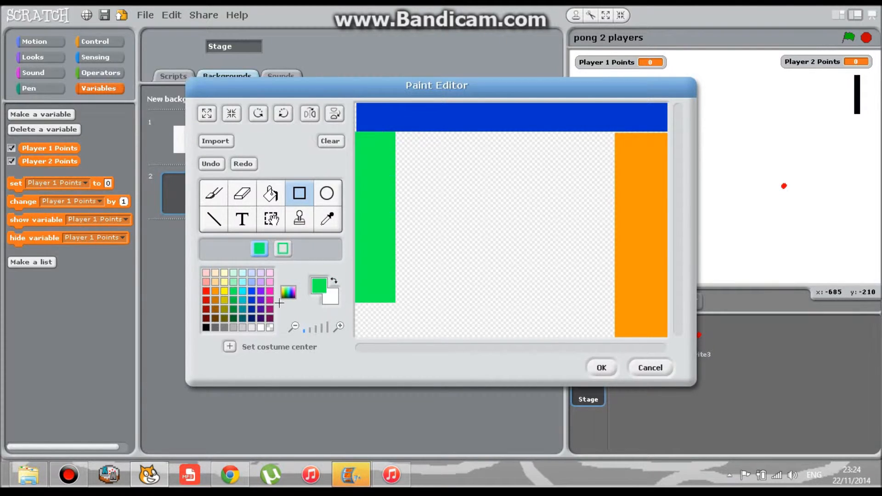
{"action": "left_click", "coordinate": [601, 368]}
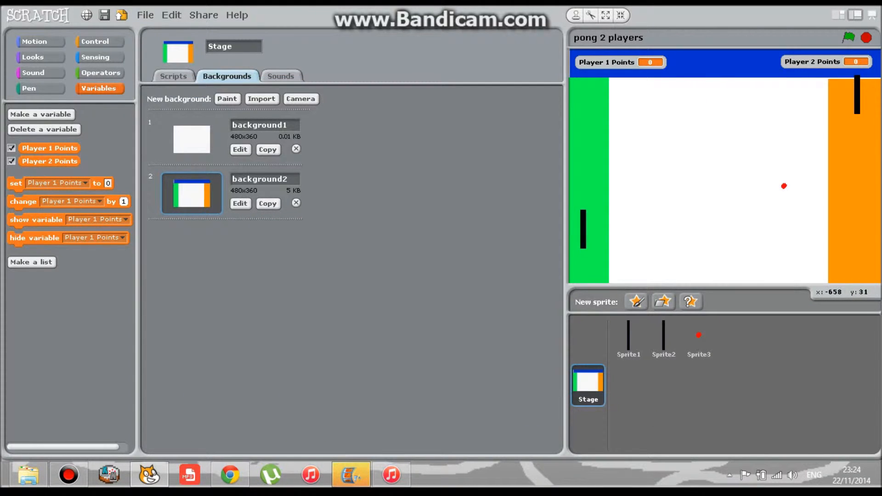
{"action": "left_click", "coordinate": [698, 340]}
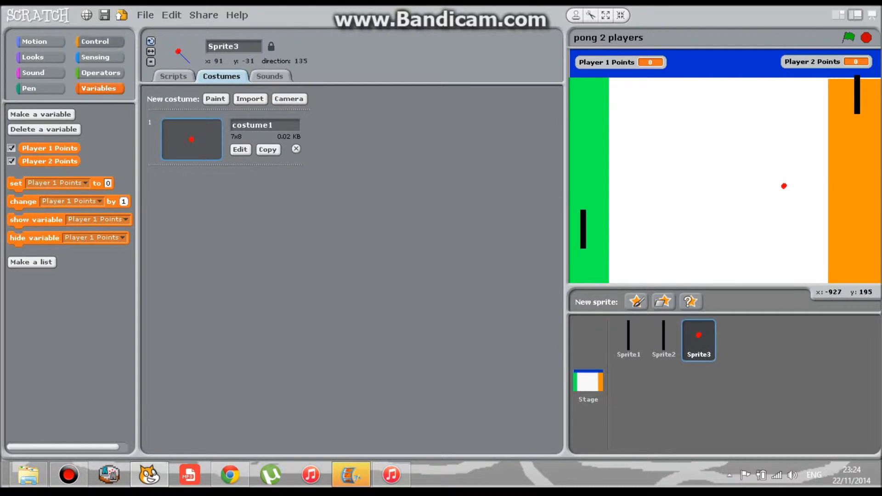
Reset Player 1 Points and Player 2 Points to 0 at the start of the ball's green-flag script.
{"action": "left_click", "coordinate": [174, 76]}
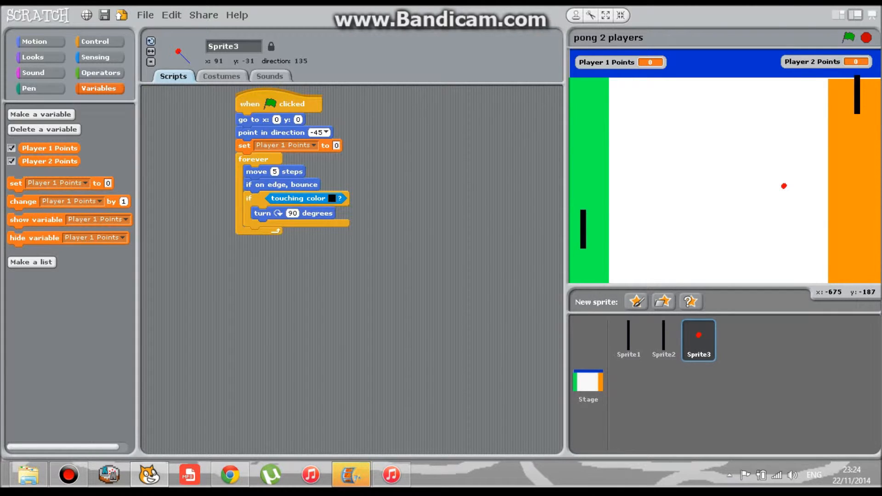
{"action": "left_click_drag", "start_coordinate": [56, 183], "coordinate": [224, 172]}
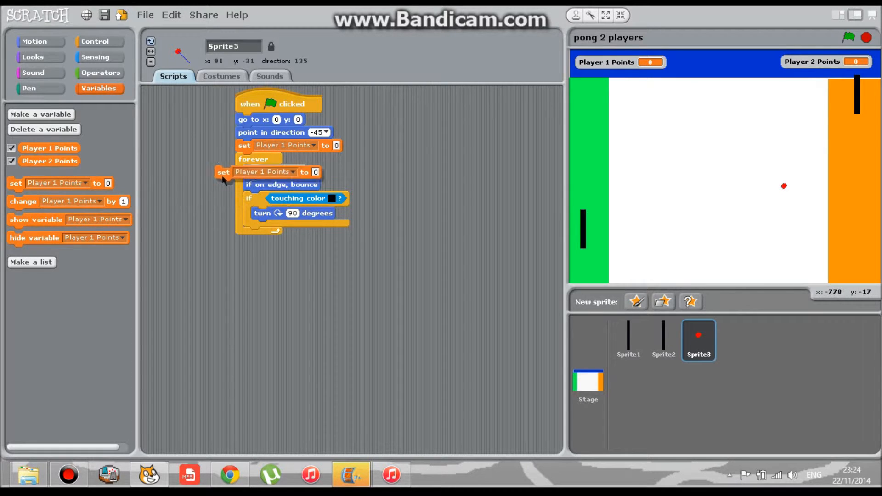
{"action": "left_click", "coordinate": [289, 159]}
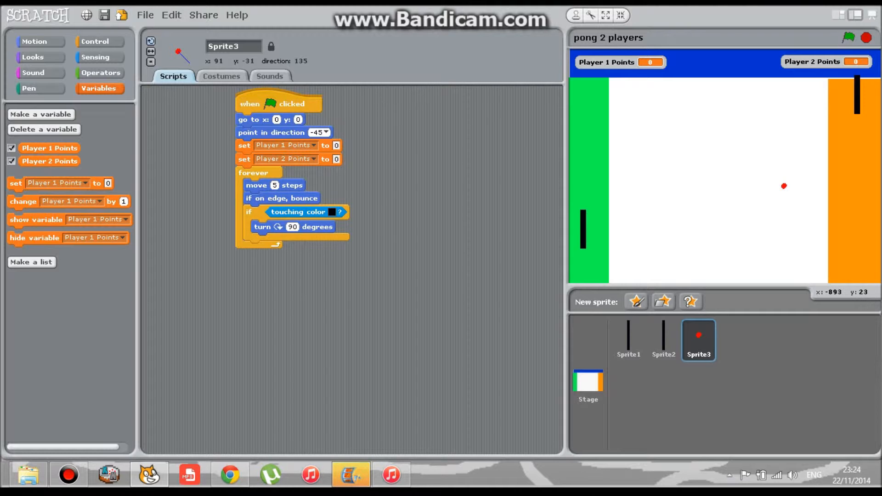
{"action": "left_click", "coordinate": [96, 41]}
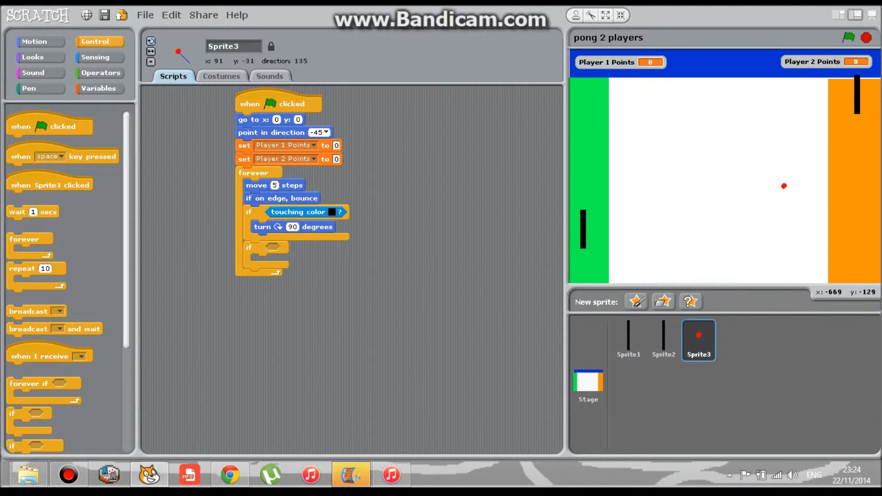
Fill the second if with a touching-blue check that turns the ball 90 degrees.
{"action": "left_click", "coordinate": [99, 57]}
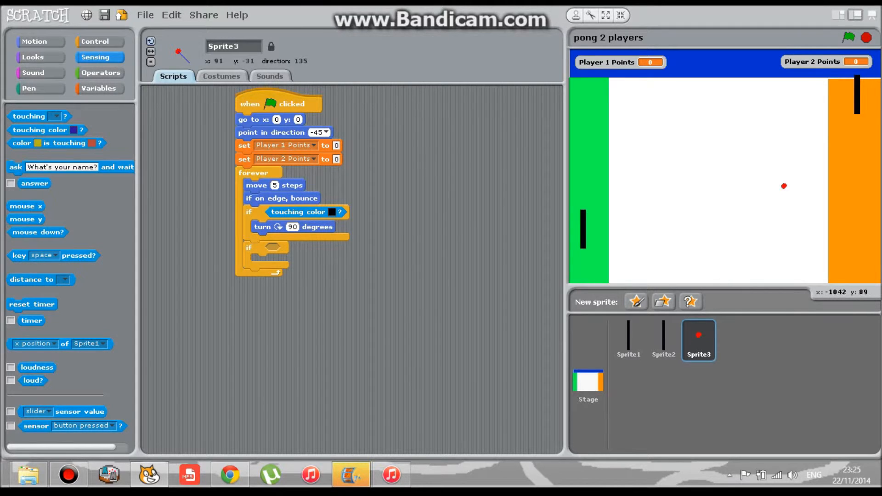
{"action": "left_click_drag", "start_coordinate": [39, 130], "coordinate": [332, 241]}
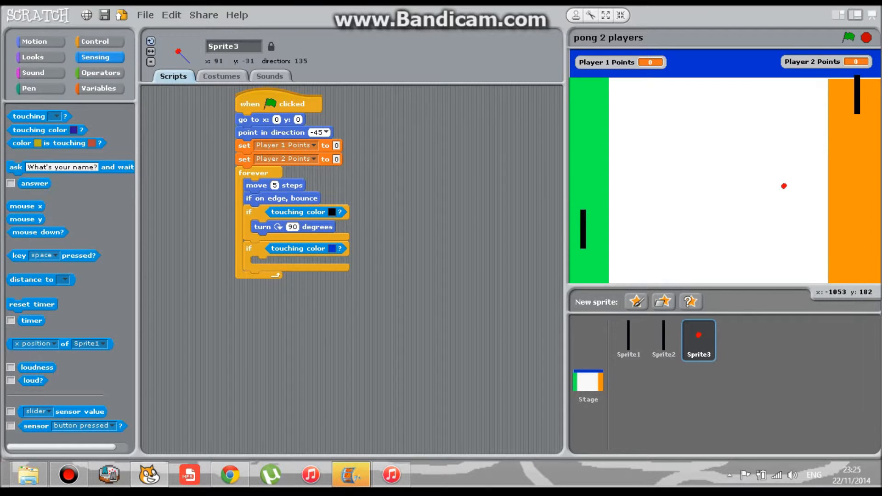
{"action": "left_click", "coordinate": [35, 41]}
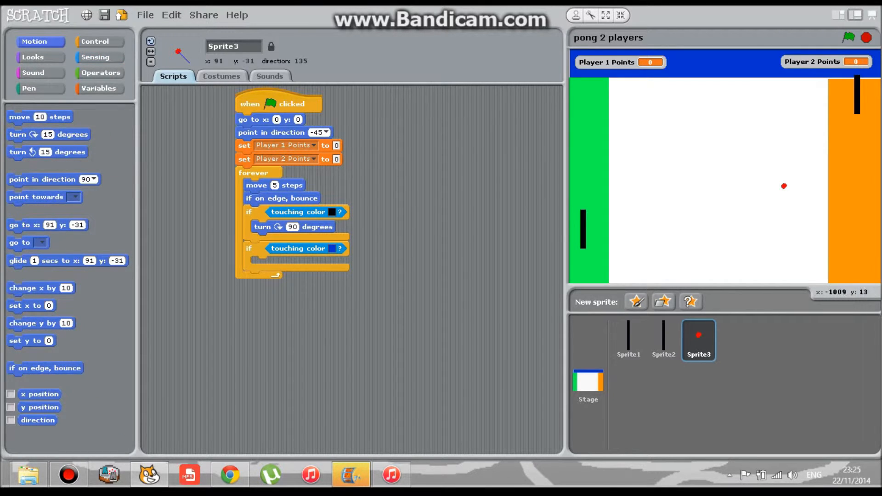
{"action": "left_click_drag", "start_coordinate": [56, 134], "coordinate": [324, 272]}
{"action": "type", "text": "90"}
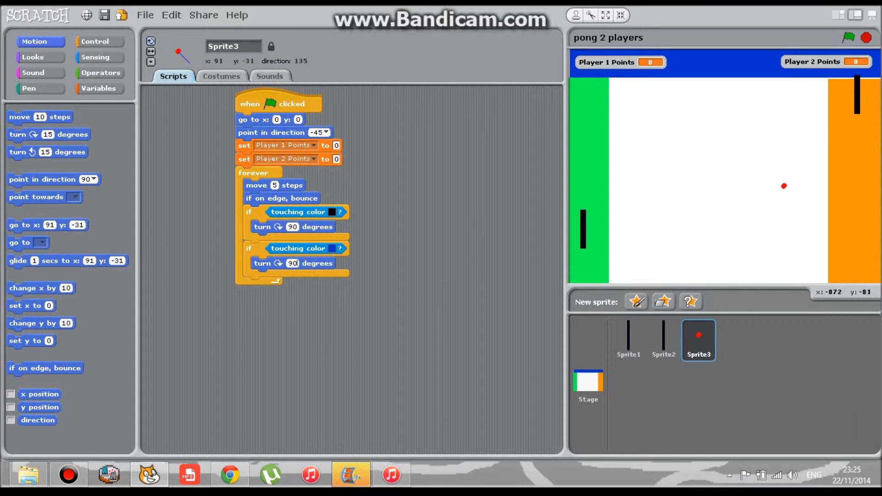
Add a loop check: touching green changes Player 2 Points by 1 and waits 1 second.
{"action": "left_click", "coordinate": [99, 42]}
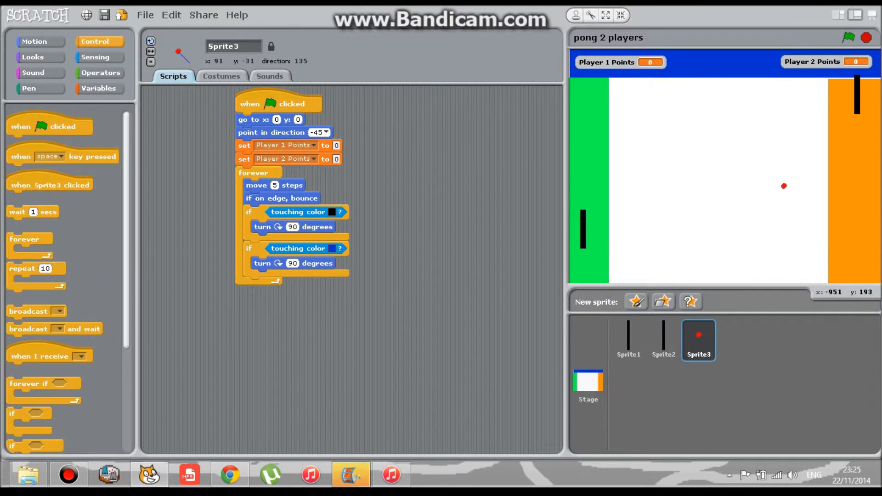
{"action": "left_click_drag", "start_coordinate": [19, 414], "coordinate": [256, 297]}
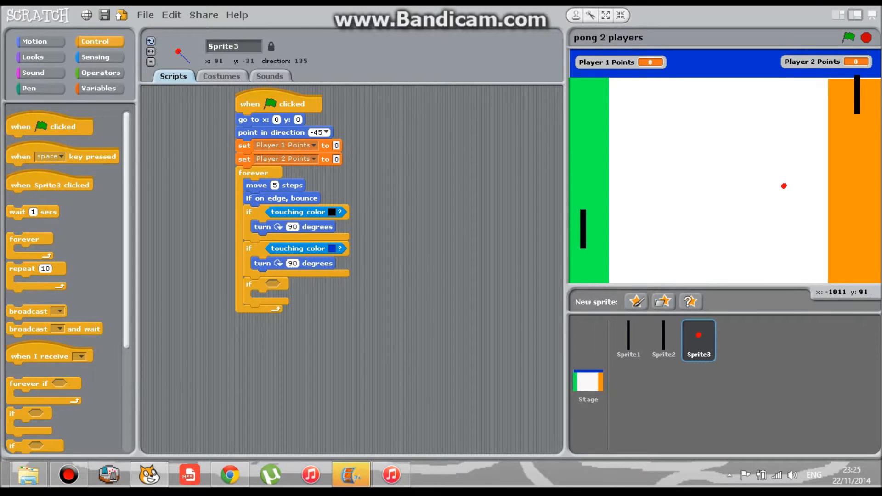
{"action": "left_click", "coordinate": [99, 57]}
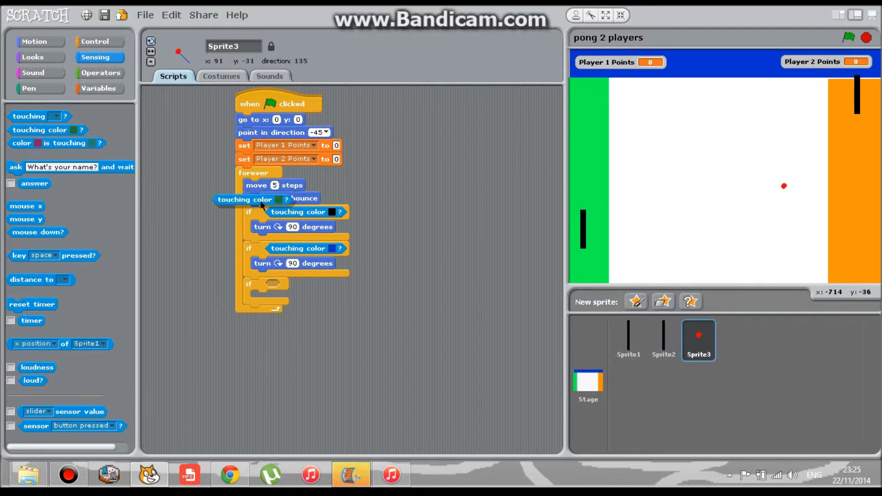
{"action": "left_click_drag", "start_coordinate": [265, 198], "coordinate": [281, 198]}
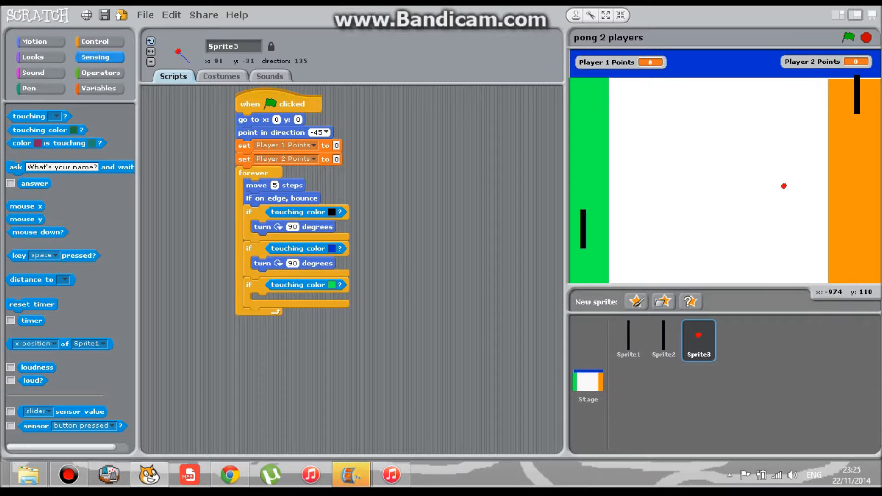
{"action": "left_click", "coordinate": [99, 89]}
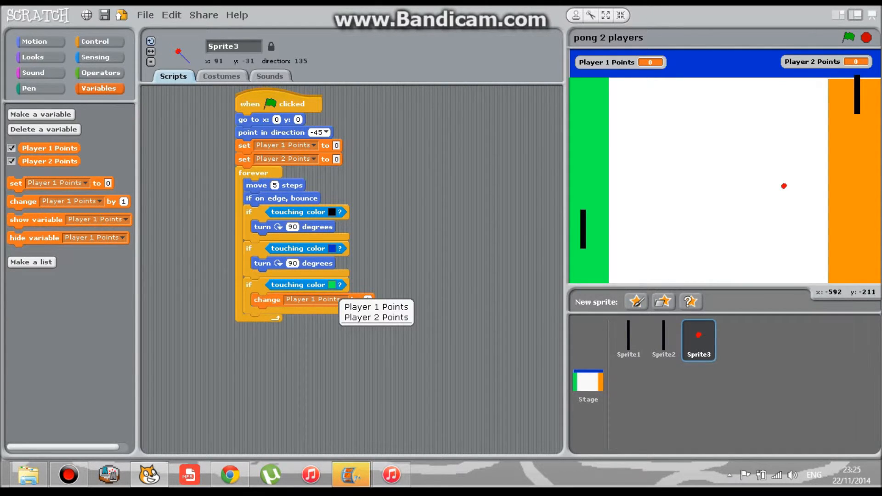
{"action": "left_click", "coordinate": [376, 317]}
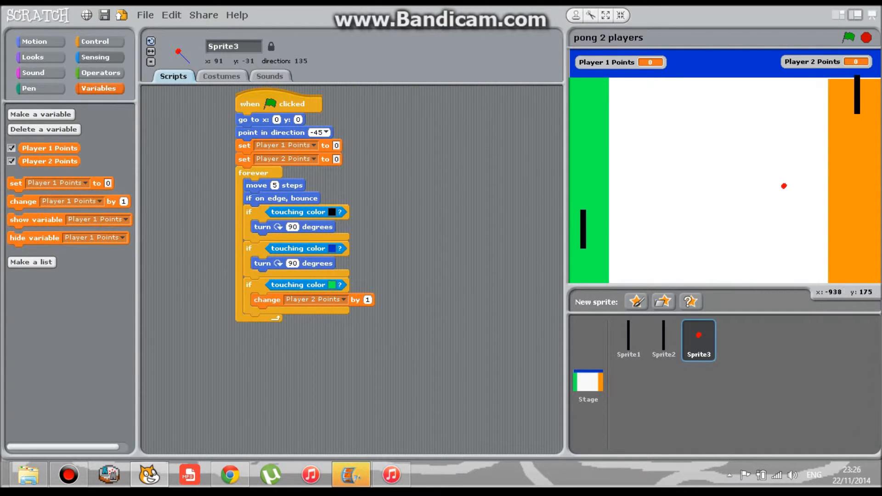
{"action": "left_click", "coordinate": [95, 41]}
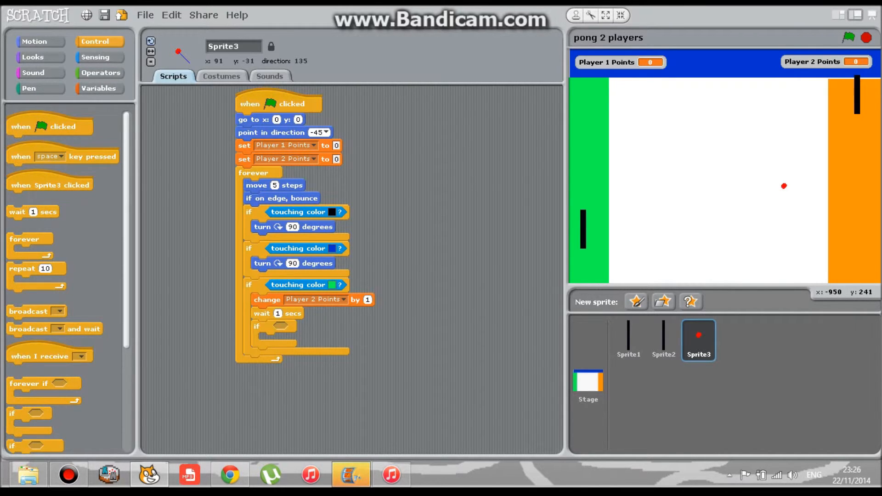
Add a check: touching orange changes Player 1 Points by 1 and waits 1 second.
{"action": "left_click", "coordinate": [99, 57]}
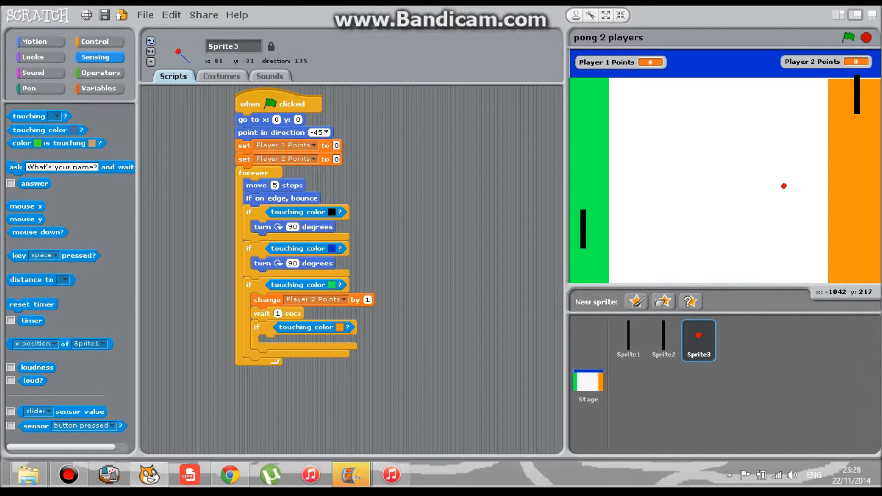
{"action": "left_click", "coordinate": [35, 42]}
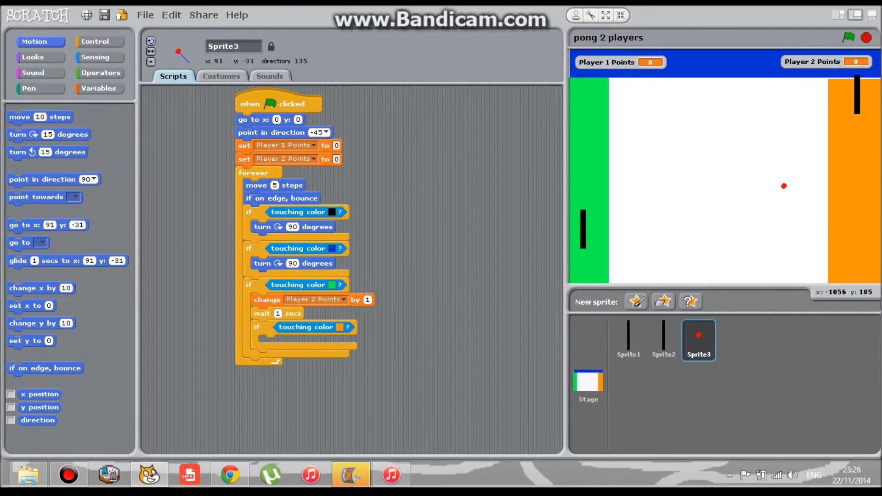
{"action": "left_click", "coordinate": [98, 89]}
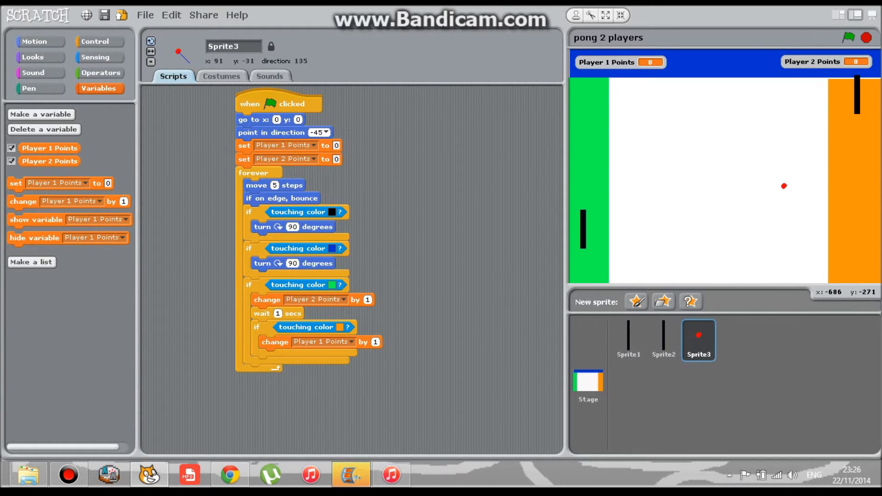
{"action": "left_click", "coordinate": [96, 42]}
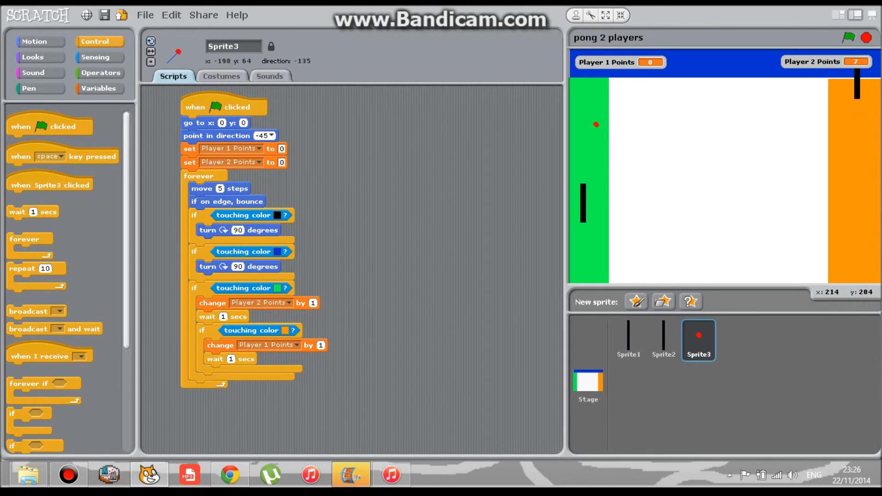
Test-run the pong game with the green flag, resetting both scores.
{"action": "left_click", "coordinate": [854, 37]}
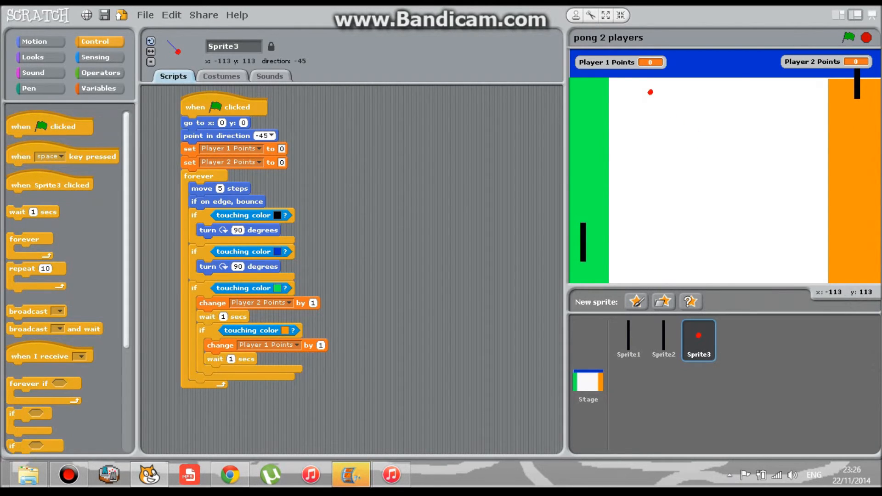
{"action": "left_click", "coordinate": [222, 77]}
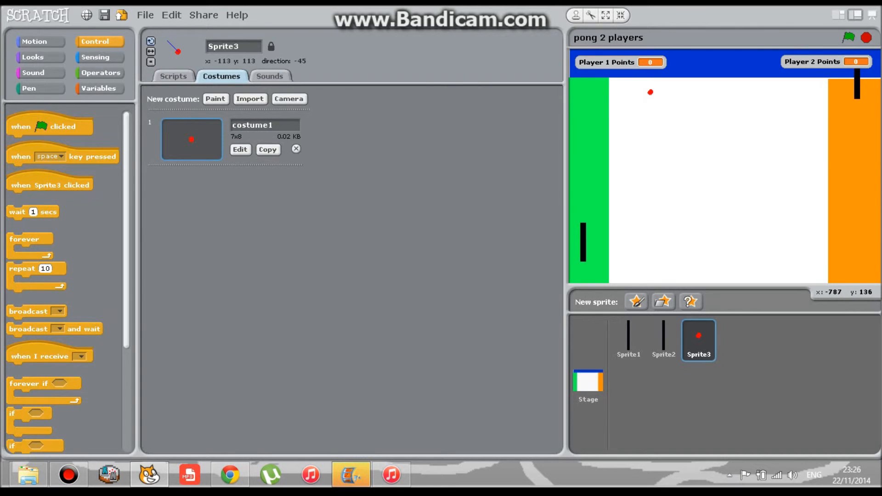
Shrink costume1 to a smaller 4x4 red dot in the Paint Editor and keep it.
{"action": "left_click", "coordinate": [239, 149]}
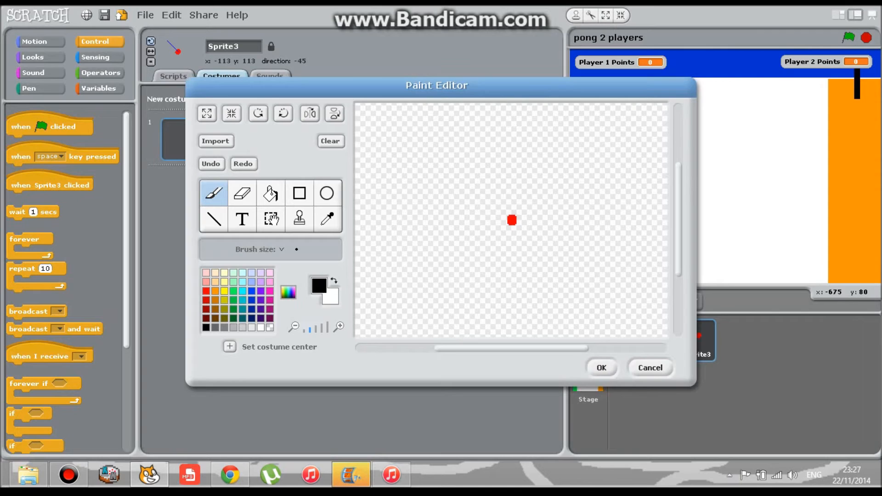
{"action": "mouse_move", "coordinate": [282, 113]}
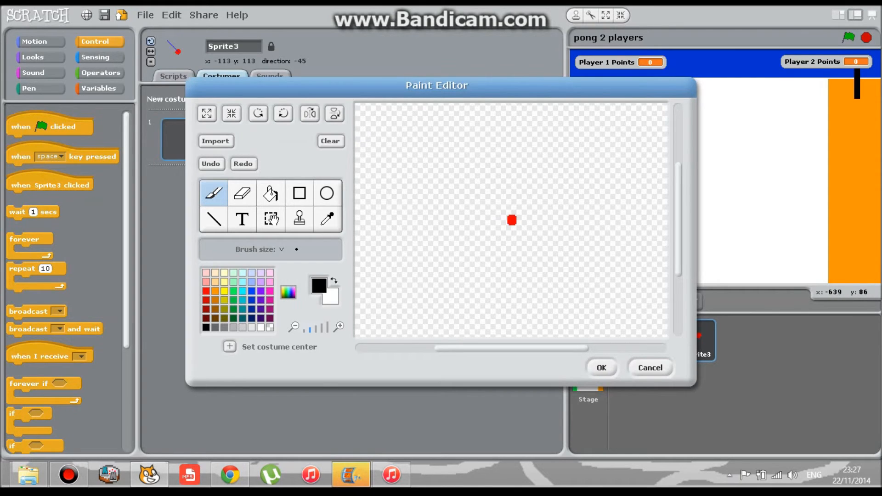
{"action": "mouse_move", "coordinate": [334, 113]}
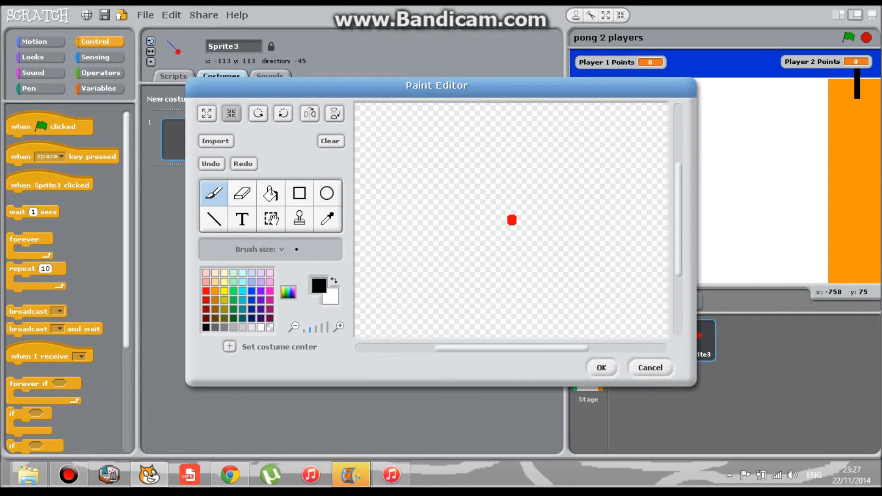
{"action": "left_click", "coordinate": [270, 219]}
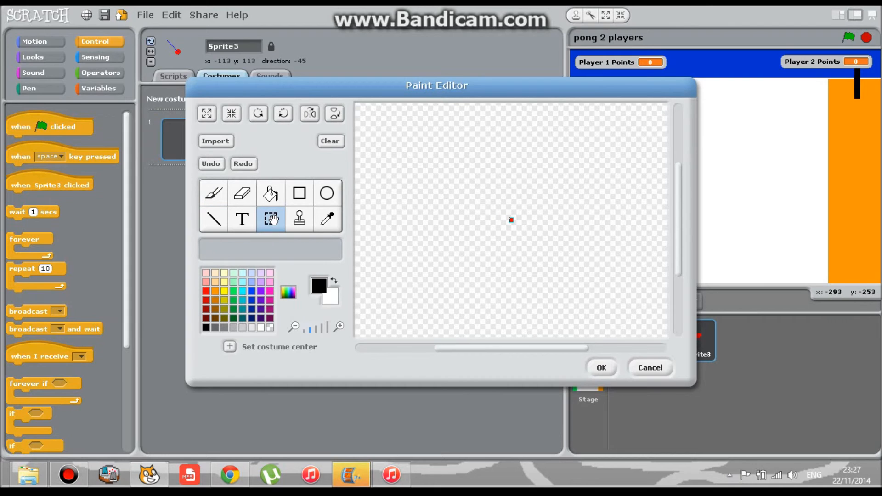
{"action": "left_click", "coordinate": [600, 367]}
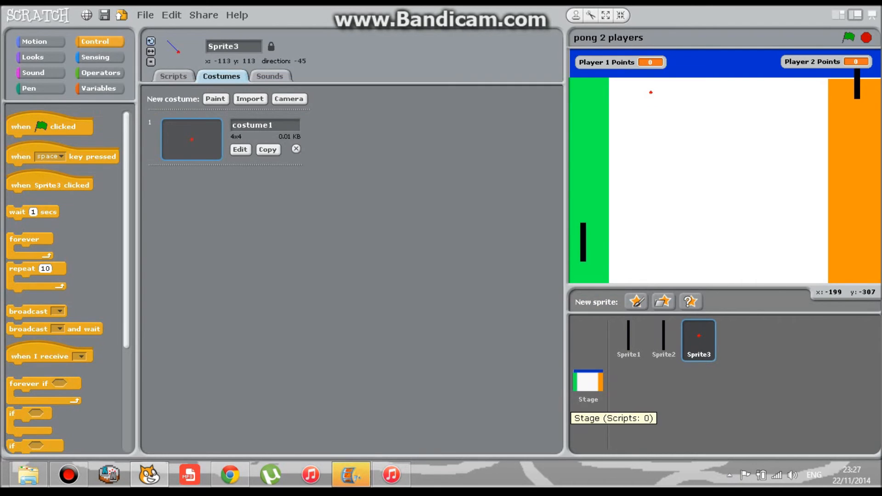